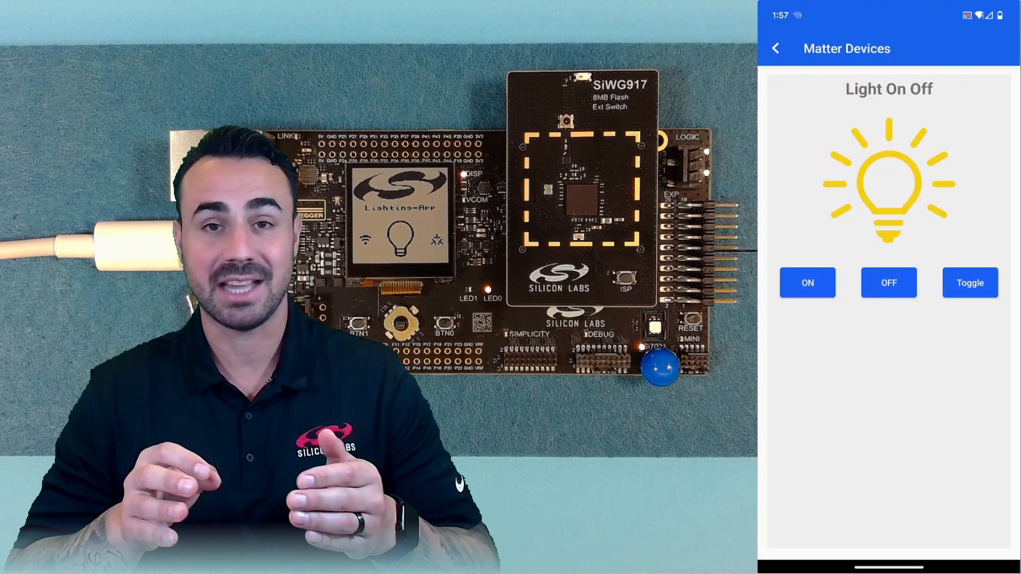
Step: Leave the Light On Off controls and bring up the Silicon Labs Matter web page
left_click(888, 282)
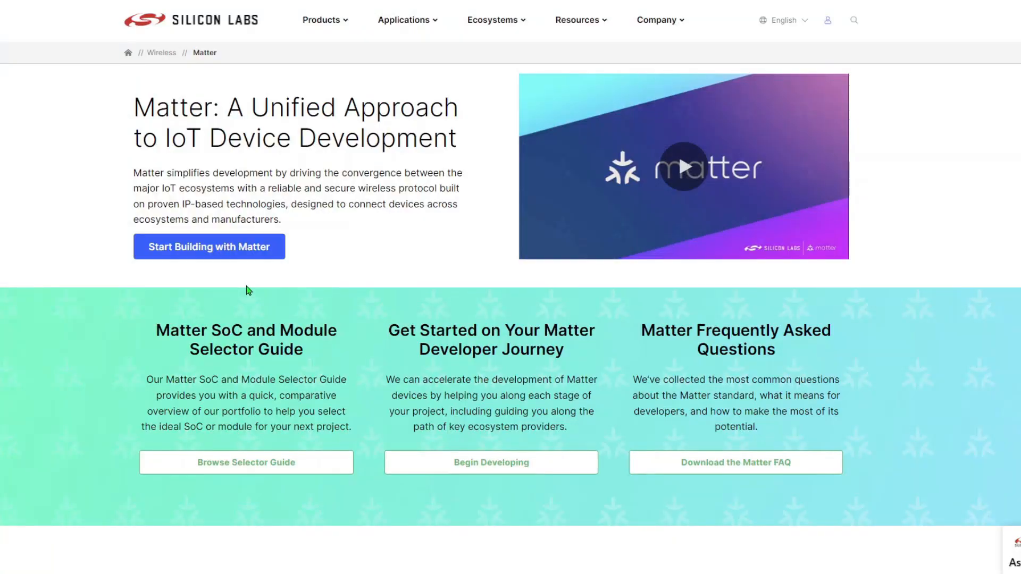
mouse_move(209, 247)
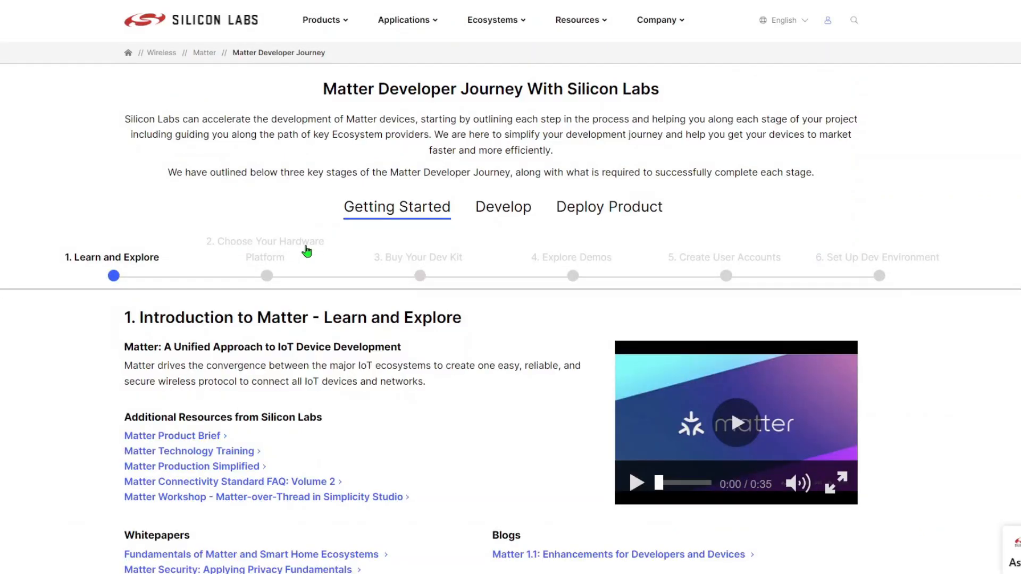
mouse_move(380, 216)
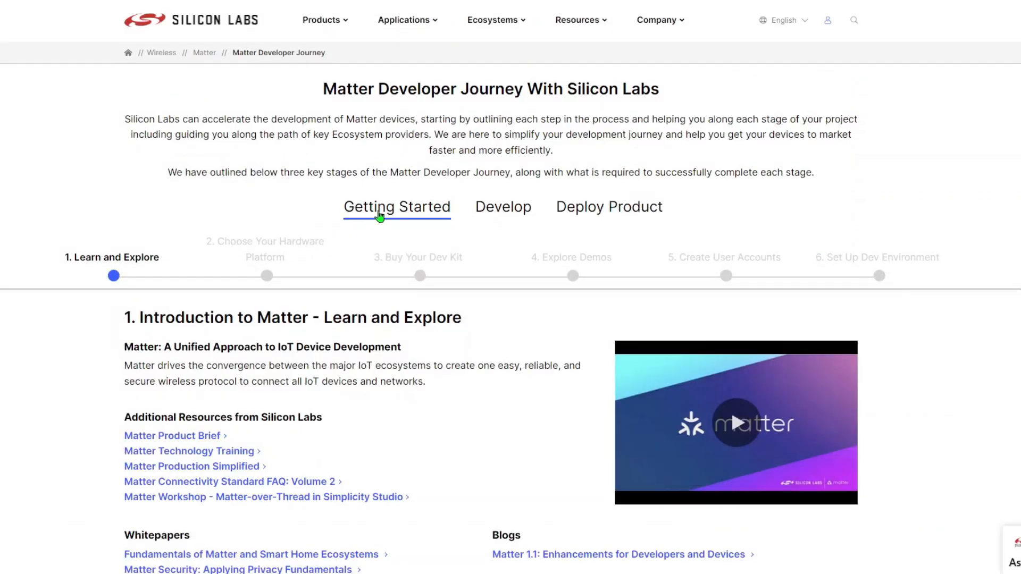
Step: Scroll the Matter Developer Journey and open step 2, Choose Your Hardware Platform
scroll("down", 3)
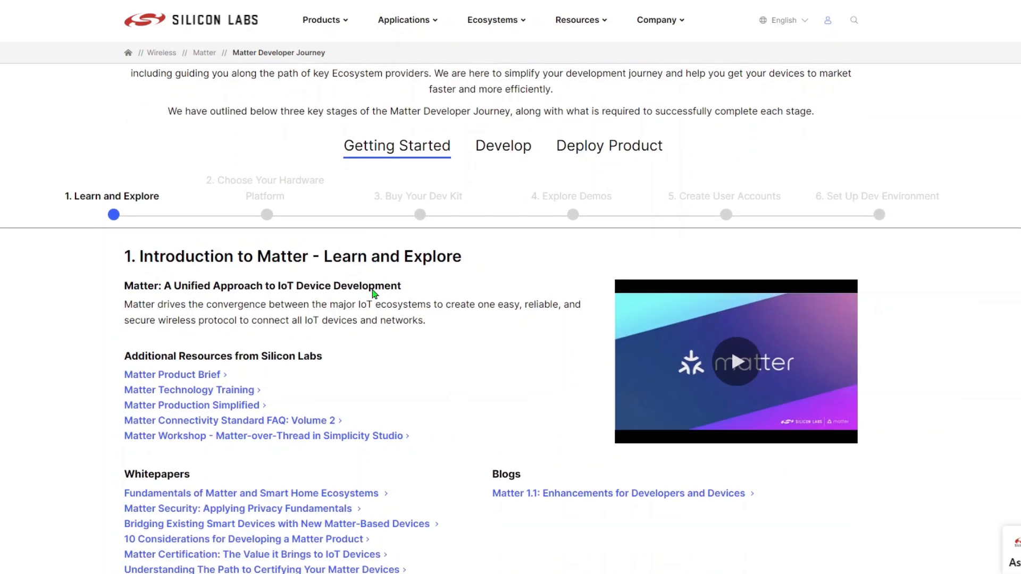
scroll("down", 3)
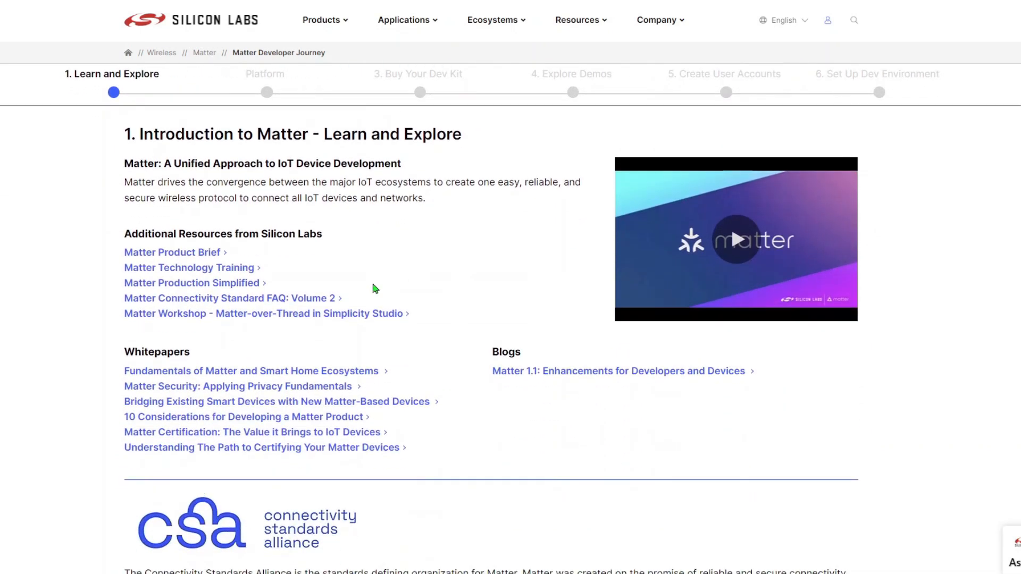
scroll("down", 3)
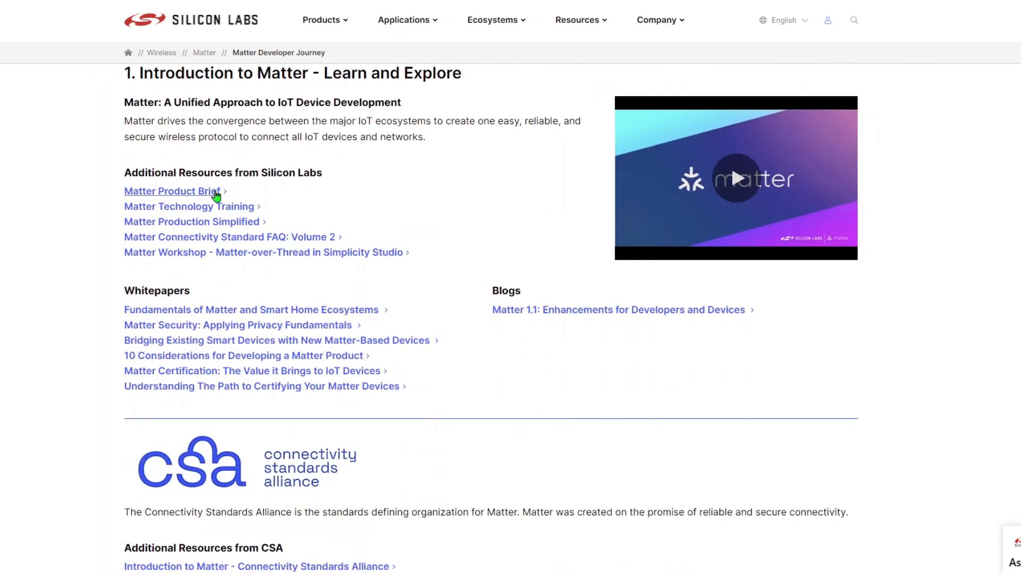
mouse_move(218, 317)
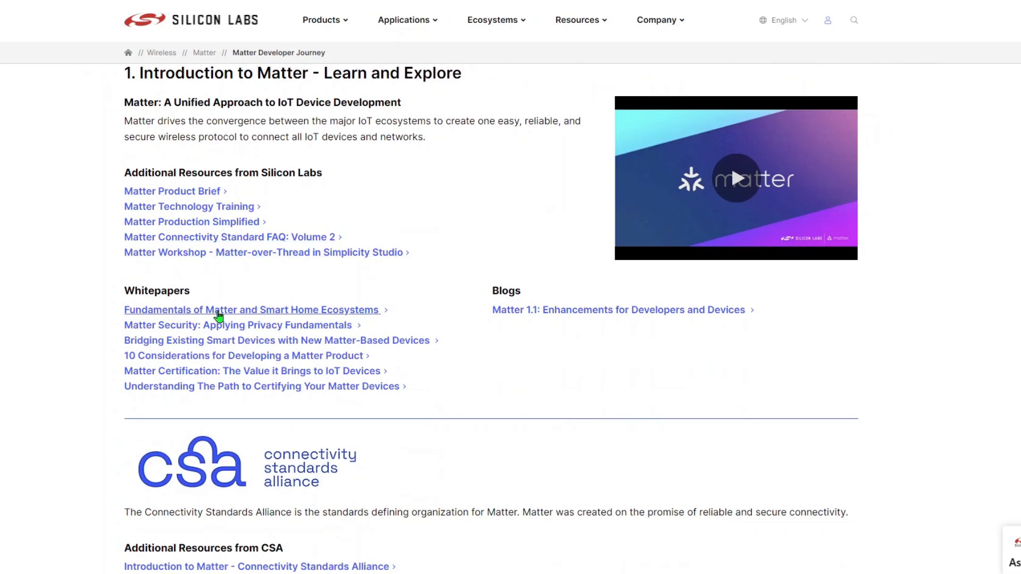
scroll("up", 3)
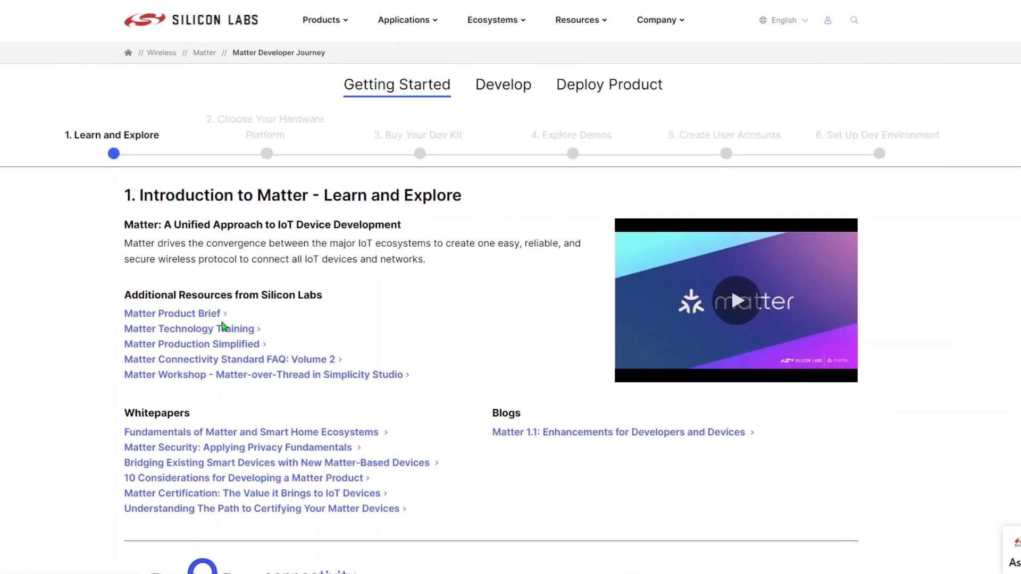
left_click(265, 153)
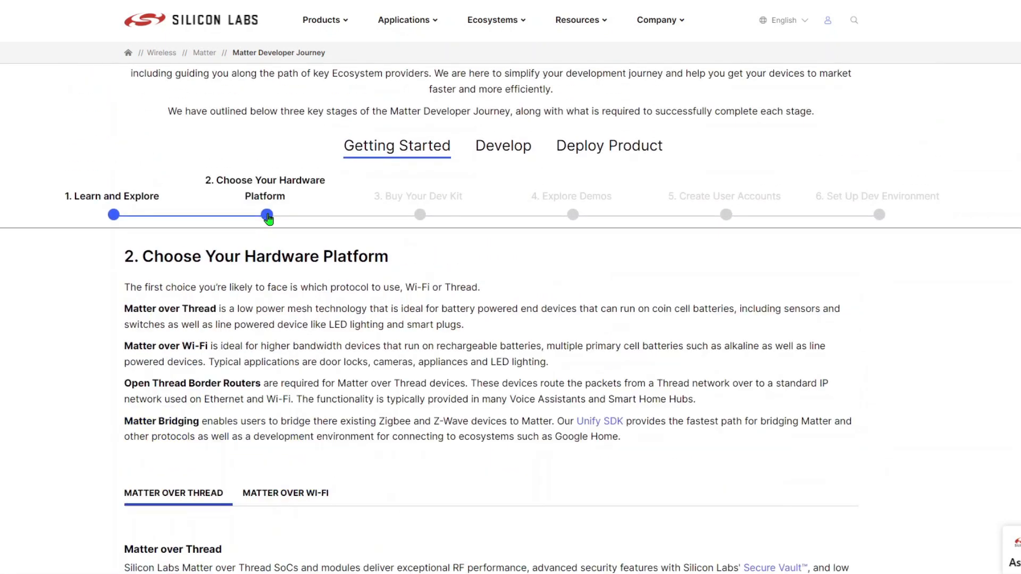
Step: Show the Matter over Wi-Fi hardware table and review the listed devices
scroll("down", 3)
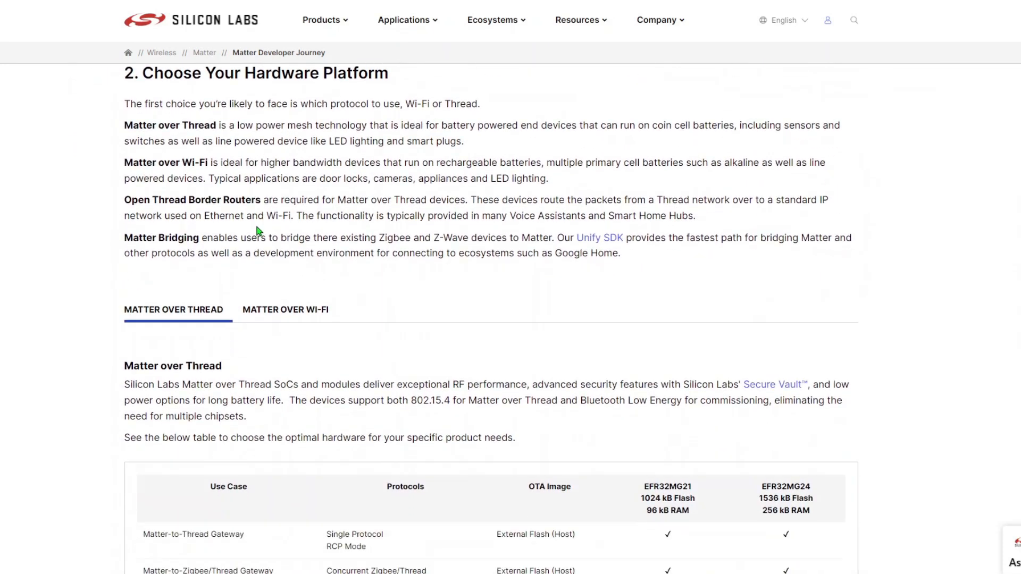
scroll("down", 3)
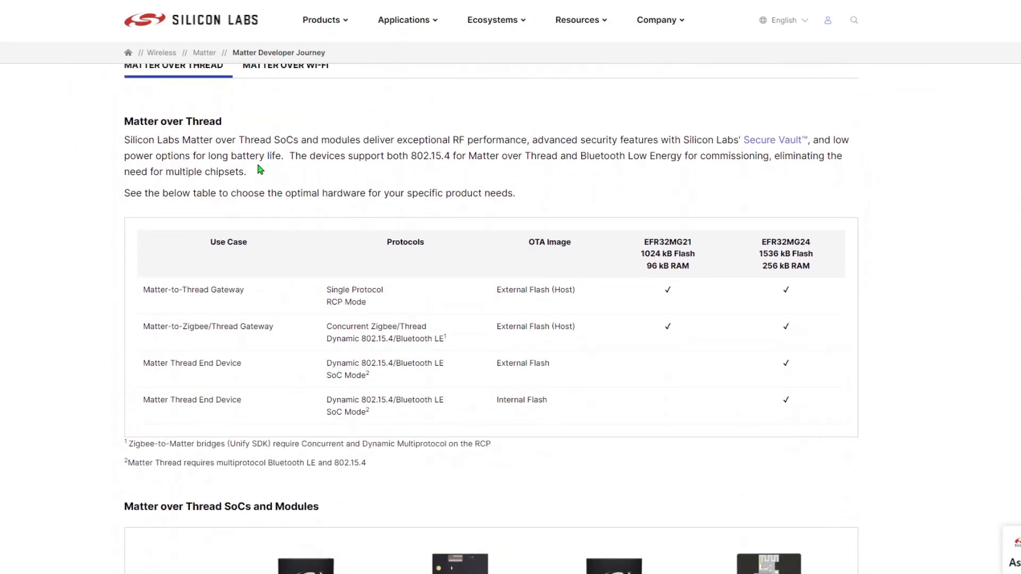
left_click(284, 65)
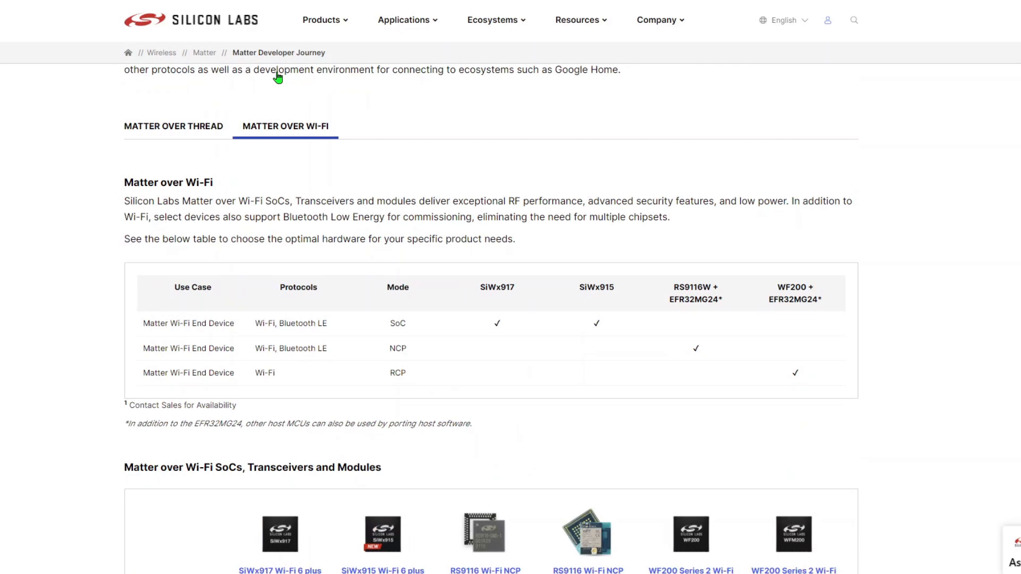
scroll("up", 3)
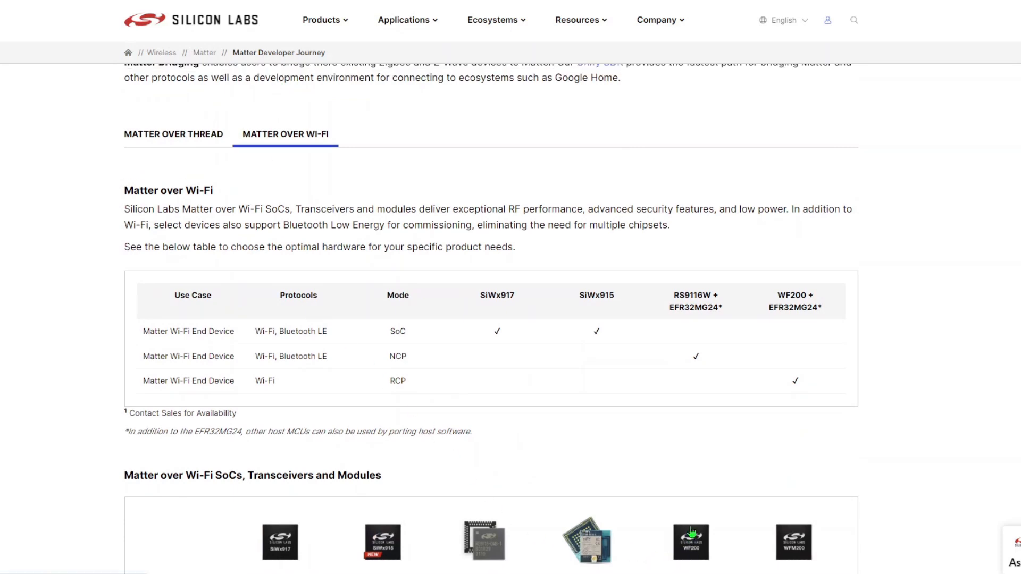
scroll("up", 3)
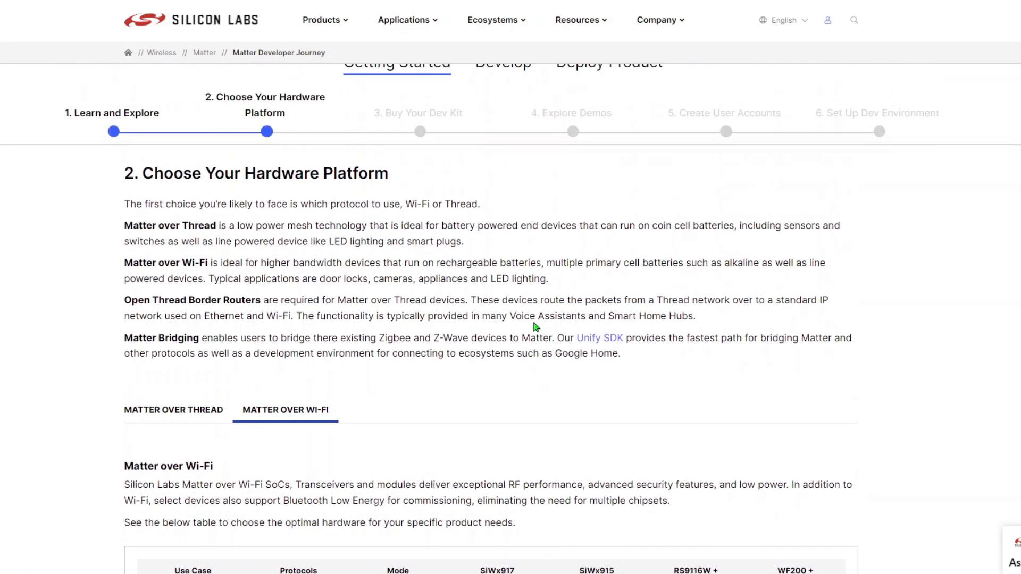
scroll("up", 3)
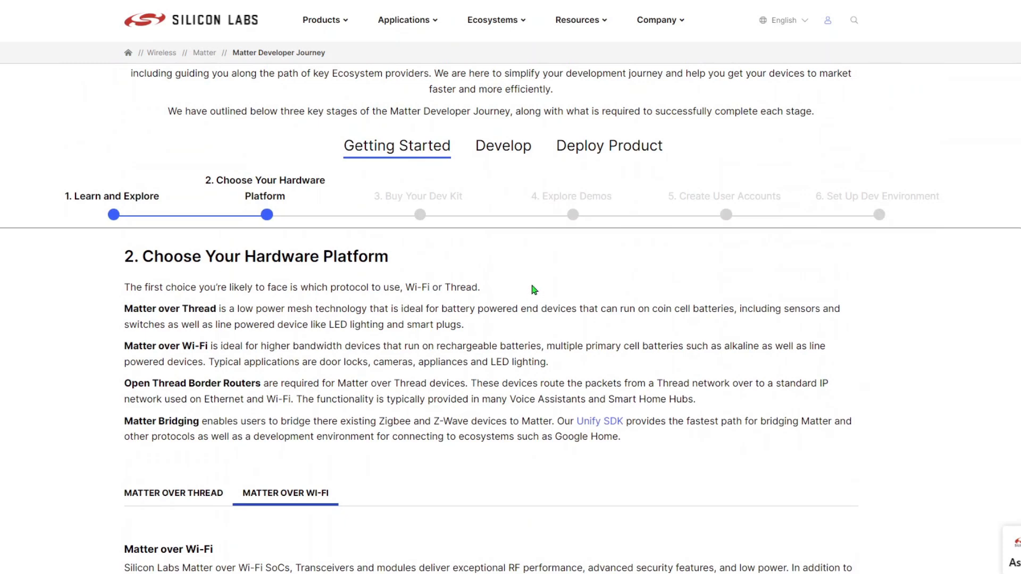
mouse_move(428, 229)
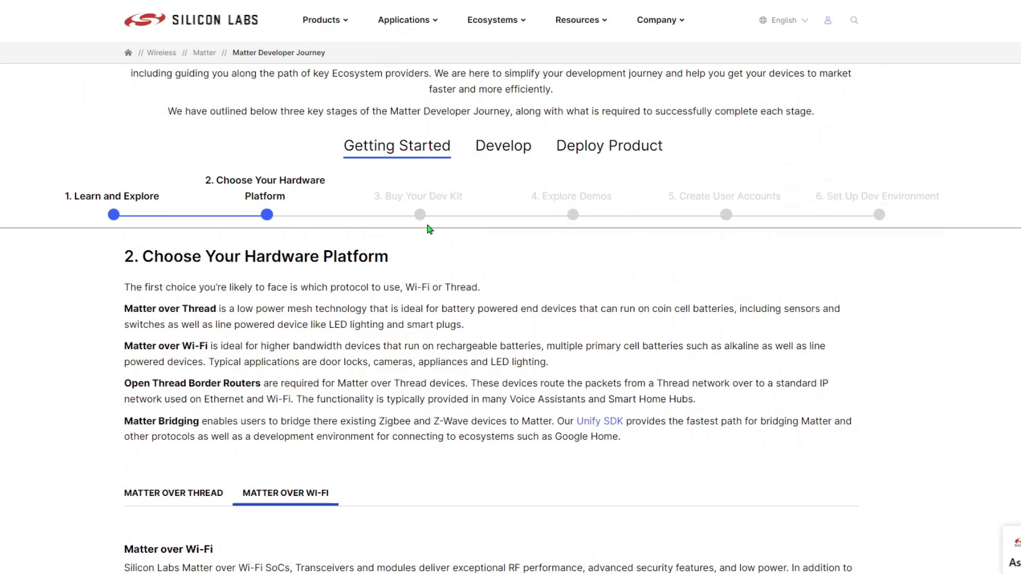
left_click(419, 215)
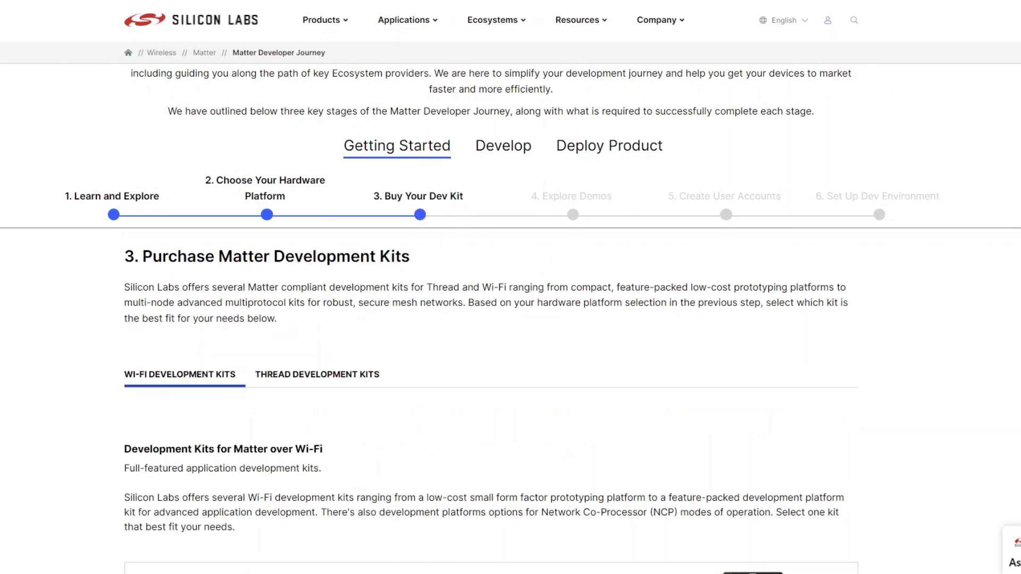
scroll("up", 3)
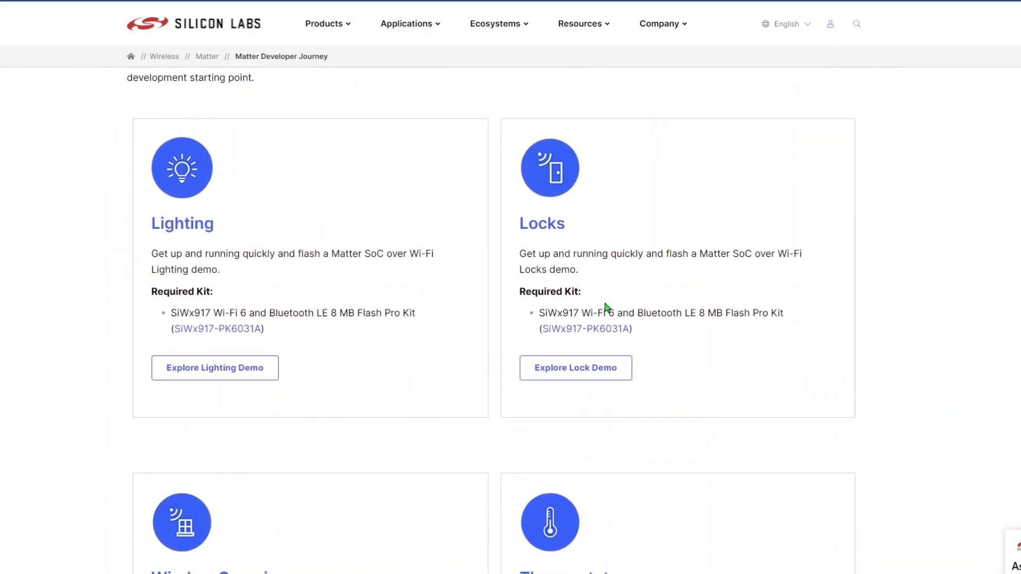
scroll("down", 3)
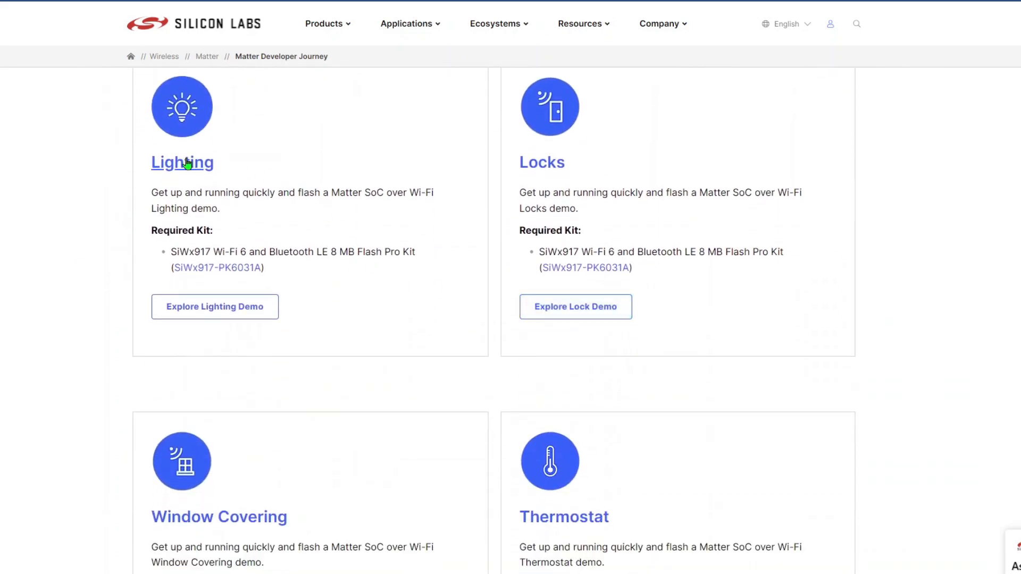
mouse_move(343, 431)
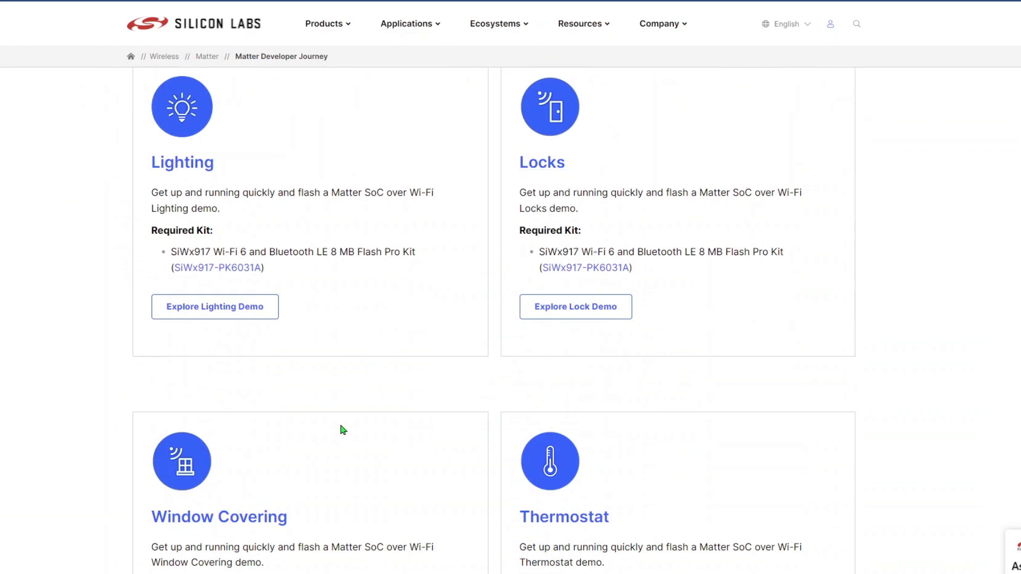
mouse_move(548, 525)
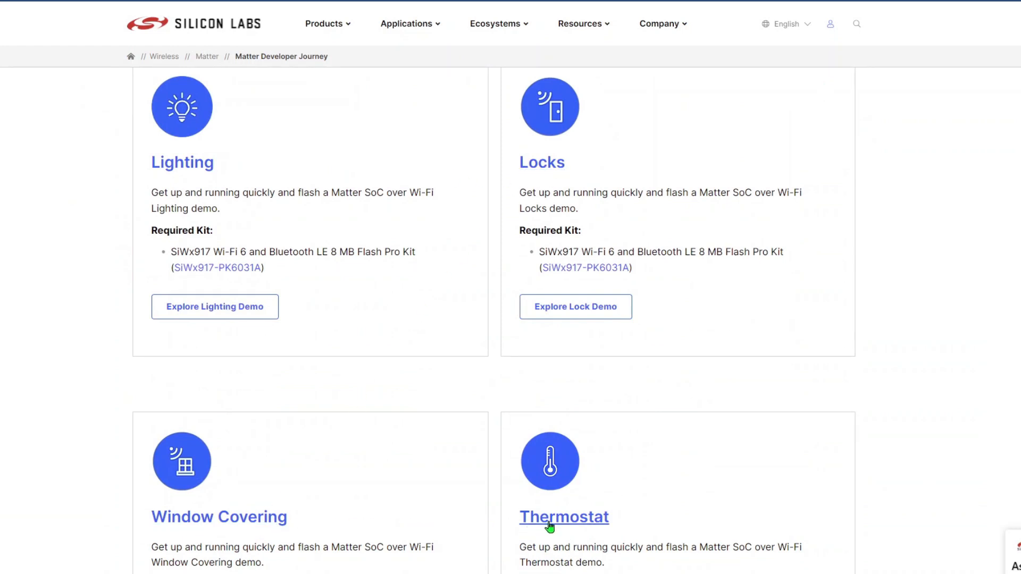
mouse_move(253, 171)
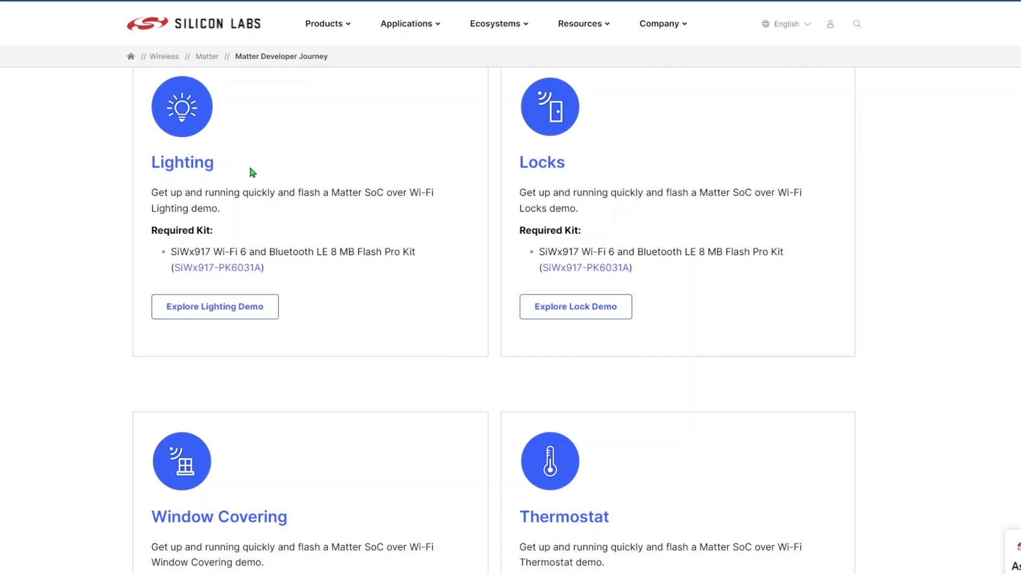
mouse_move(182, 169)
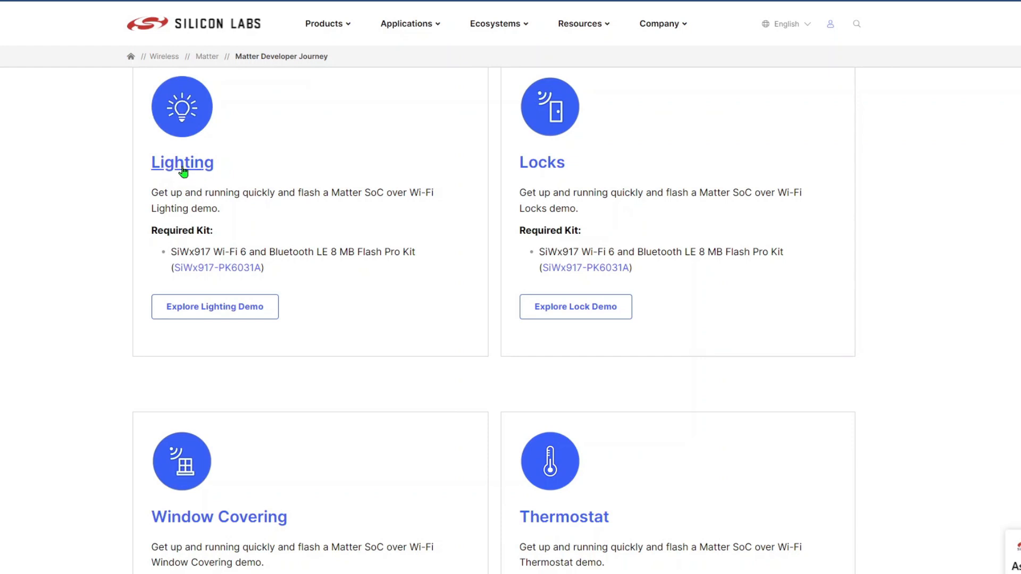
Step: Open the Lighting over Wi-Fi demo and advance to '3. Flash Demo to Hardware'
left_click(214, 307)
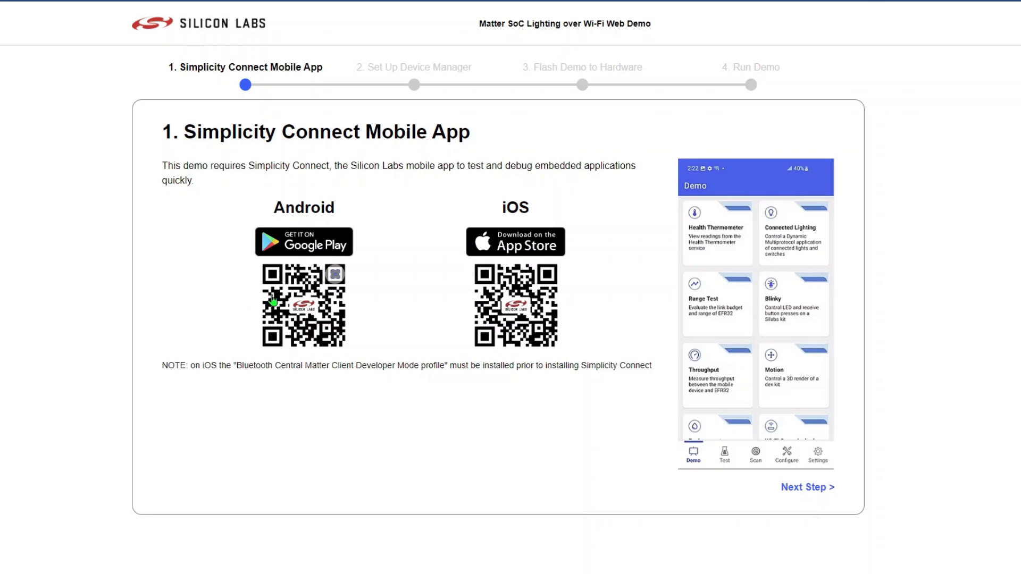
mouse_move(534, 324)
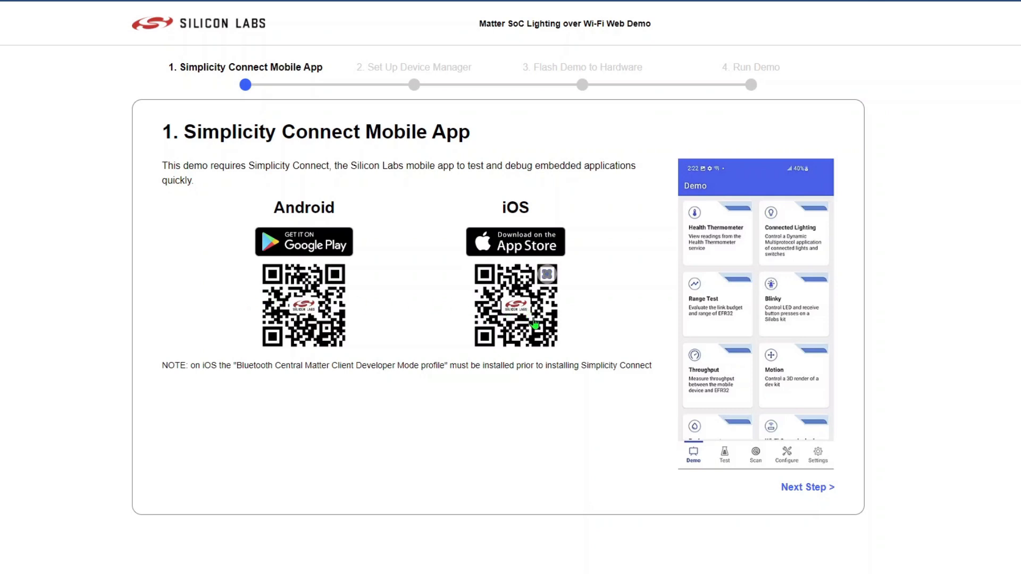
left_click(806, 487)
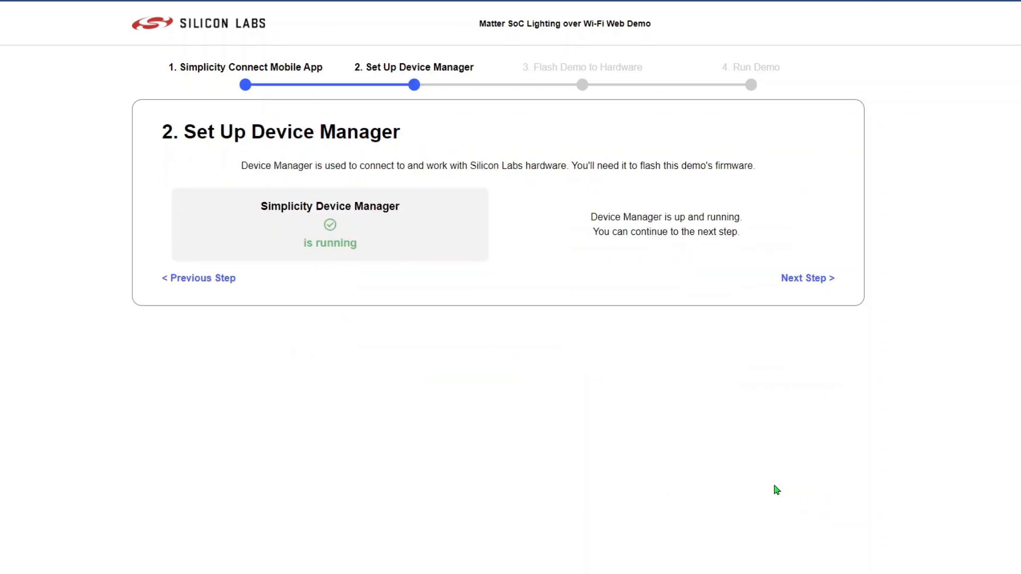
mouse_move(526, 388)
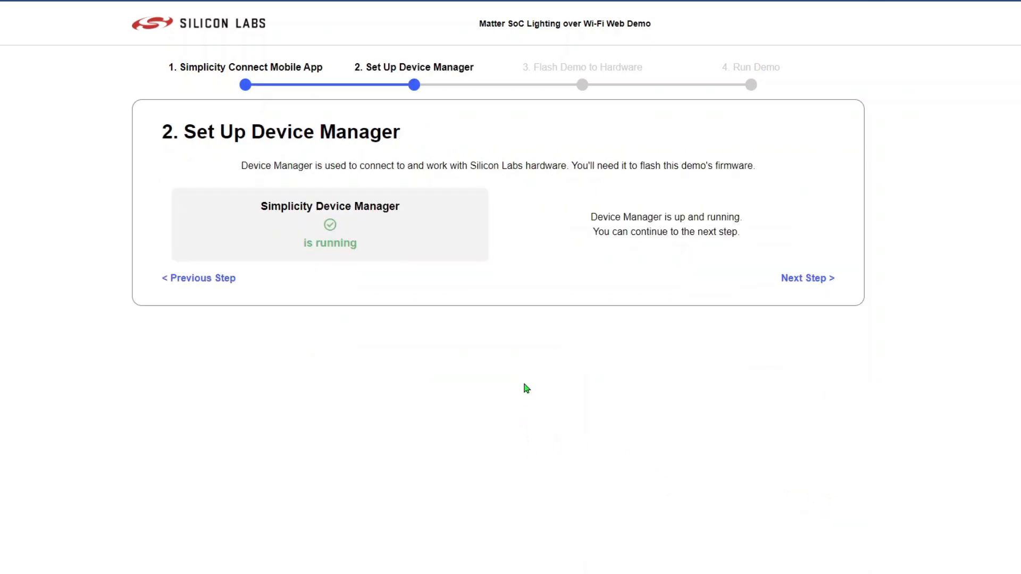
mouse_move(807, 278)
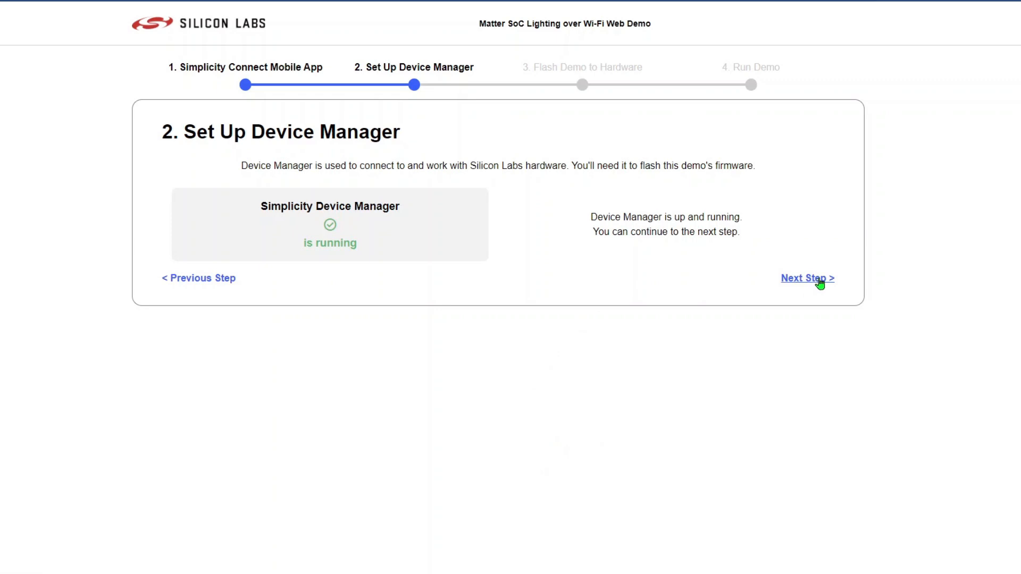
left_click(806, 278)
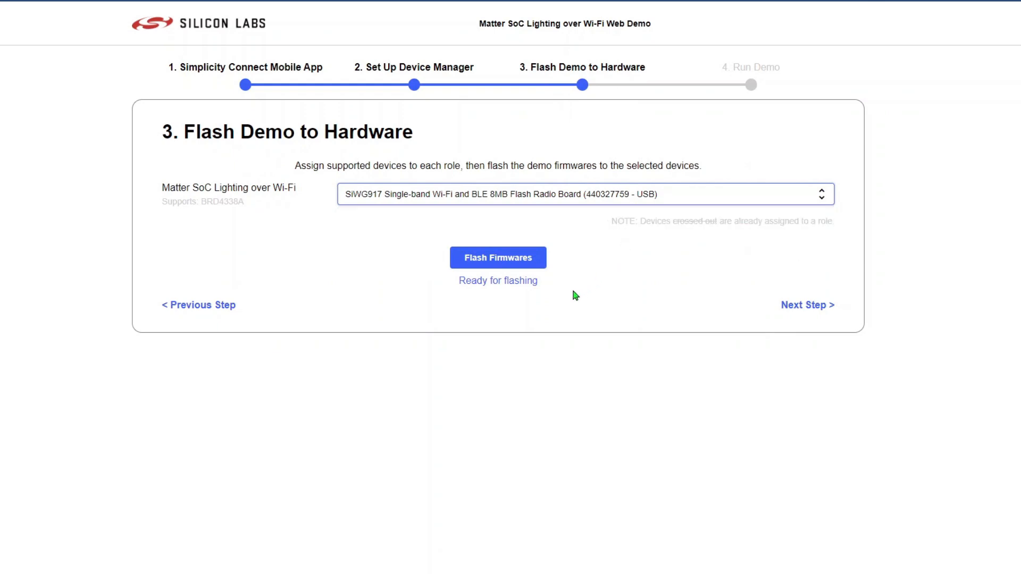
mouse_move(499, 257)
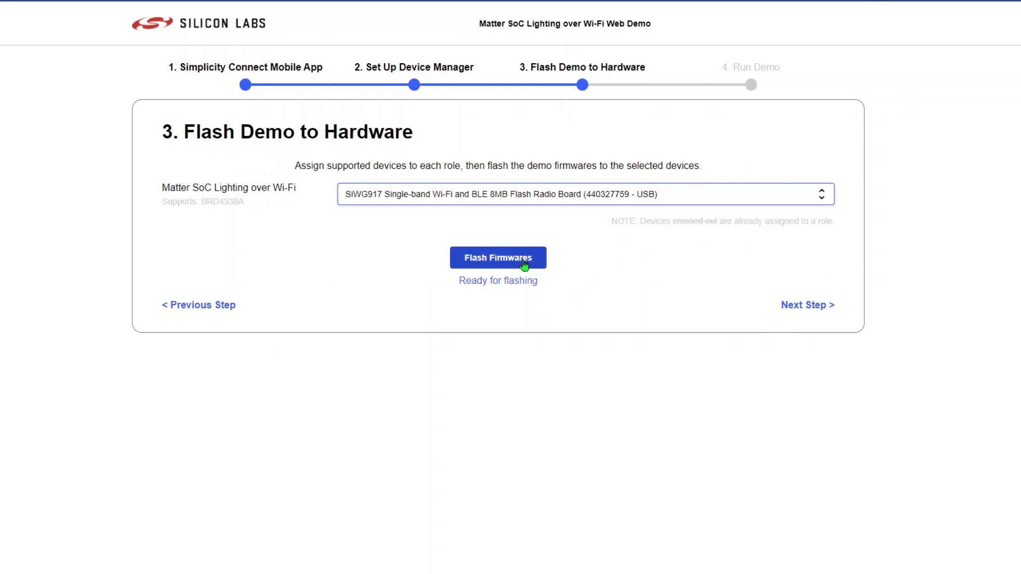
left_click(497, 257)
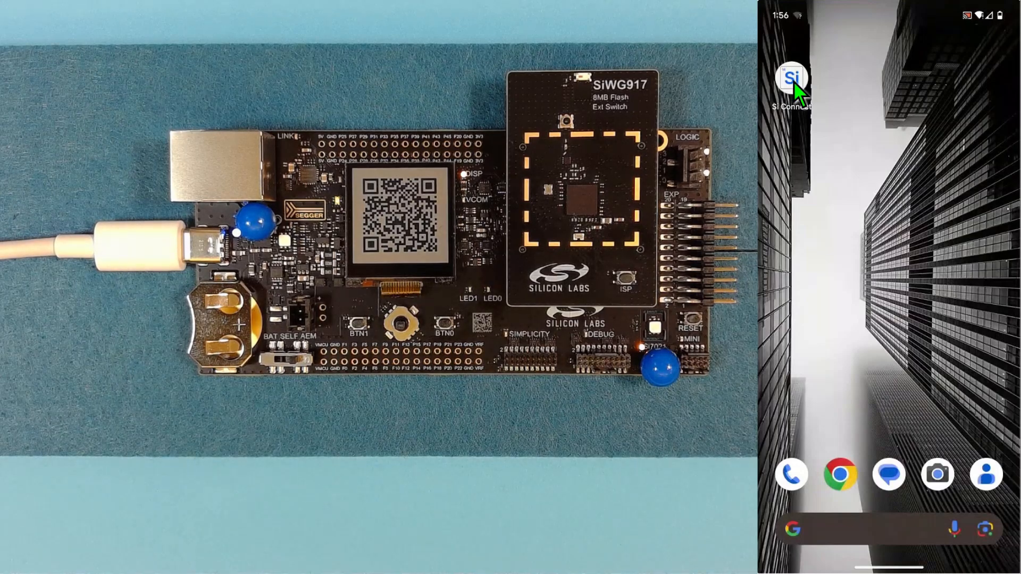
Step: Launch Si Connect, open Matter Demo from the Demo list, and scan the kit's QR code
left_click(792, 78)
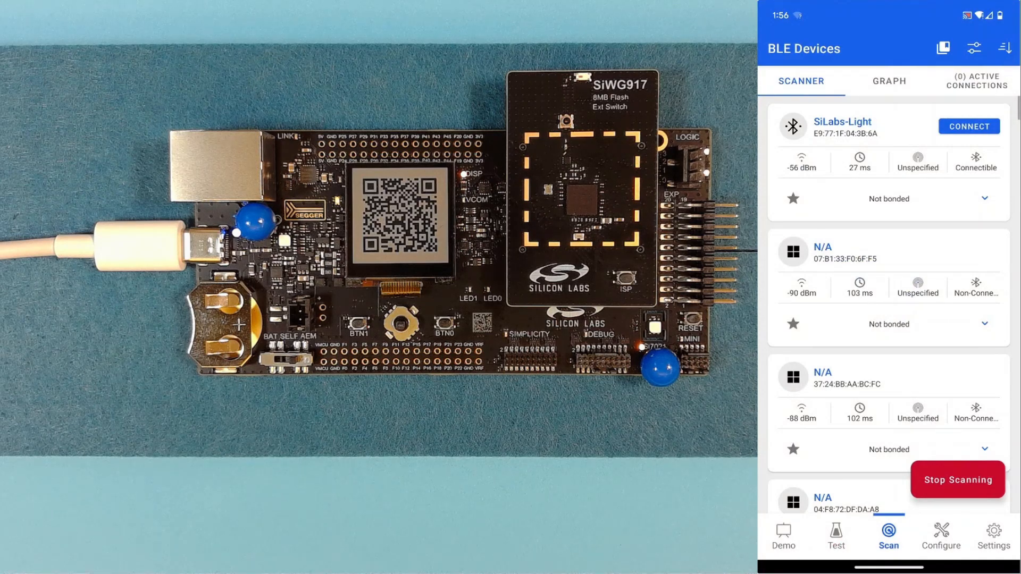
left_click(783, 536)
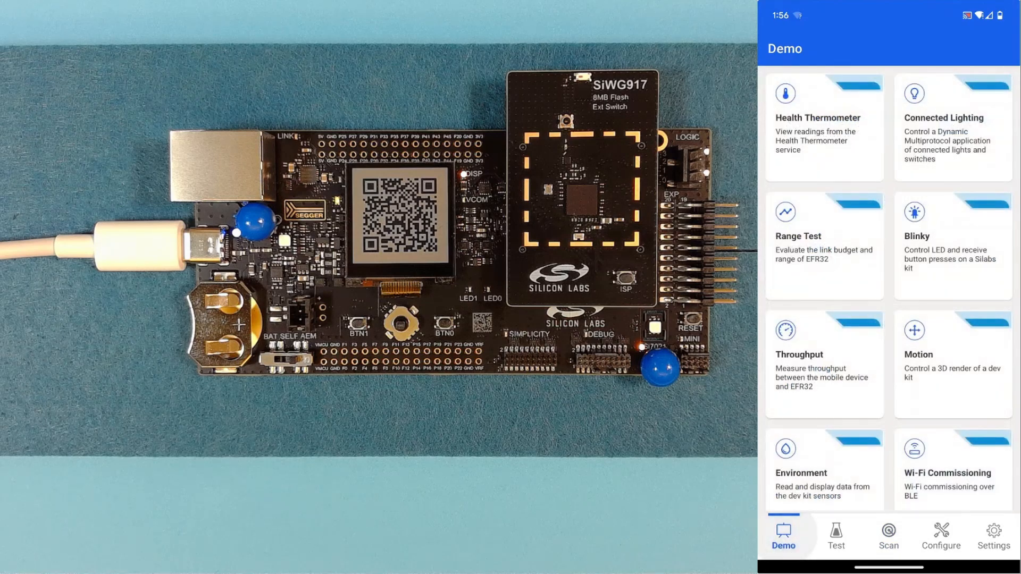
scroll("down", 3)
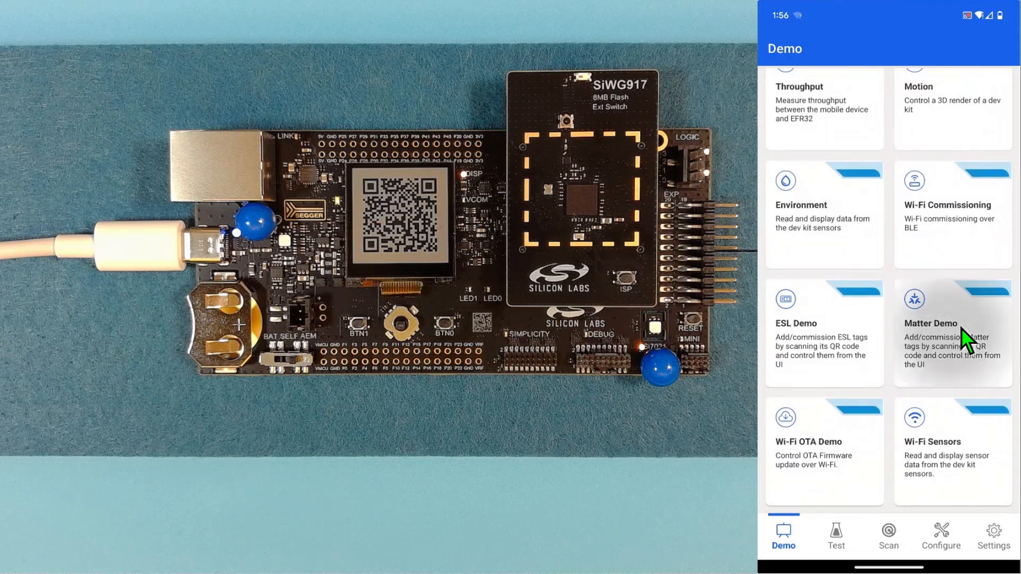
left_click(952, 332)
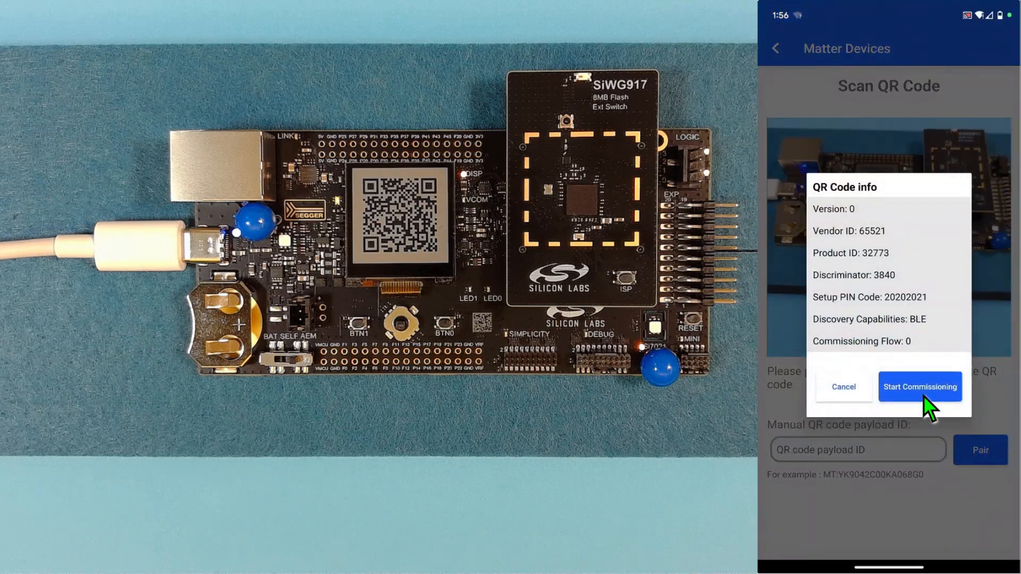
Step: Start commissioning and send the linksys Wi-Fi SSID and password to the kit
left_click(919, 386)
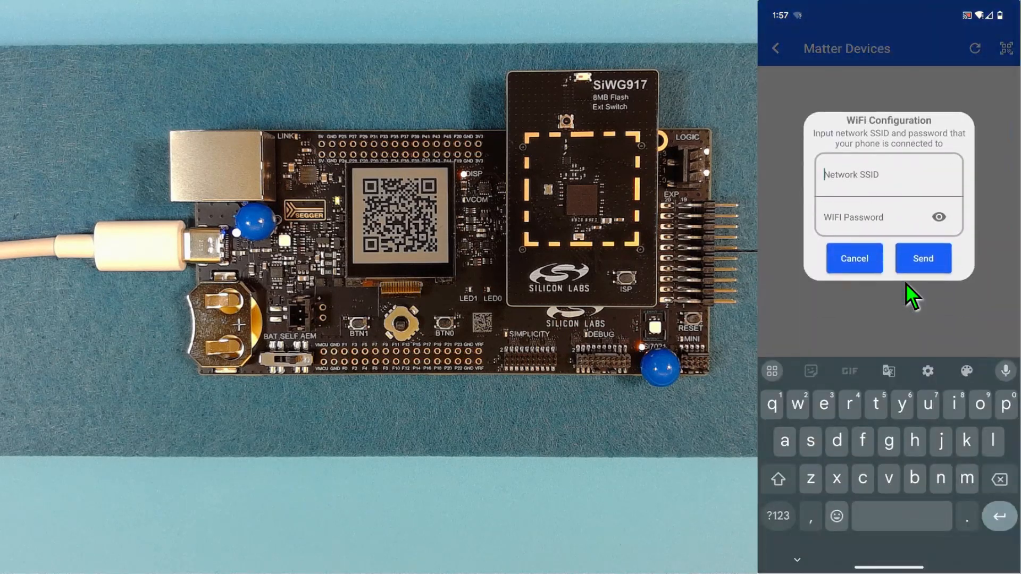
type("linksys")
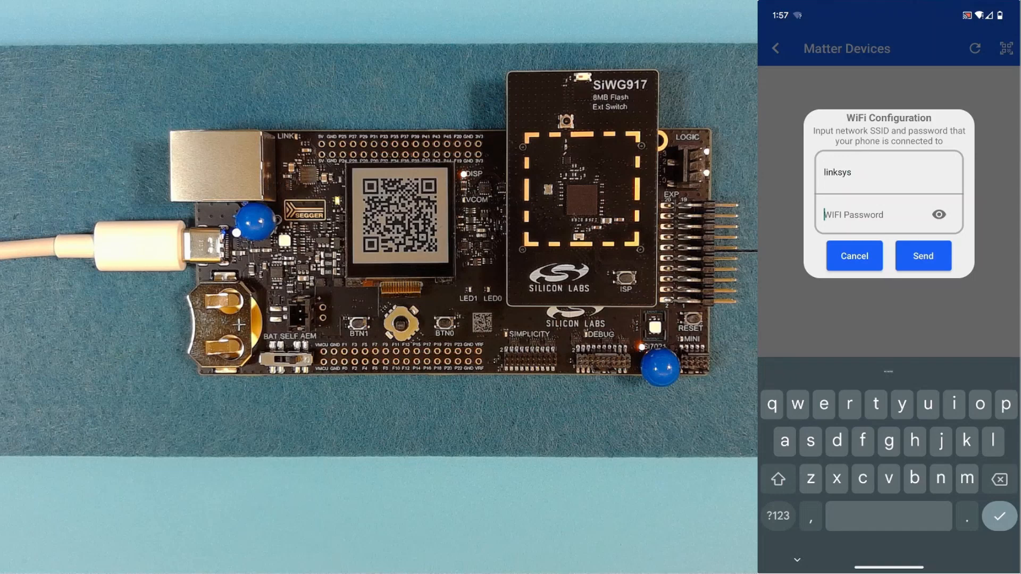
type("s")
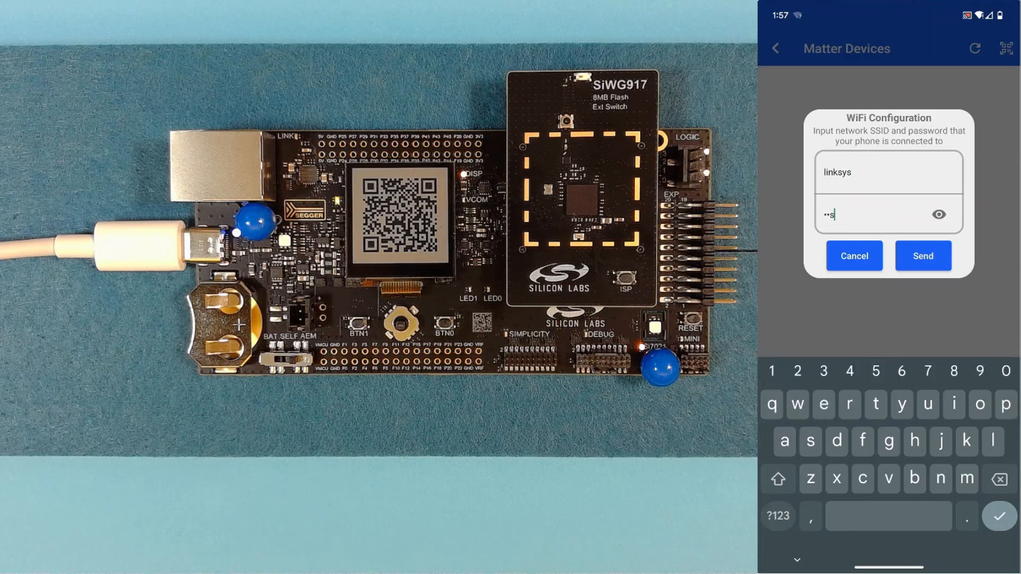
type("d")
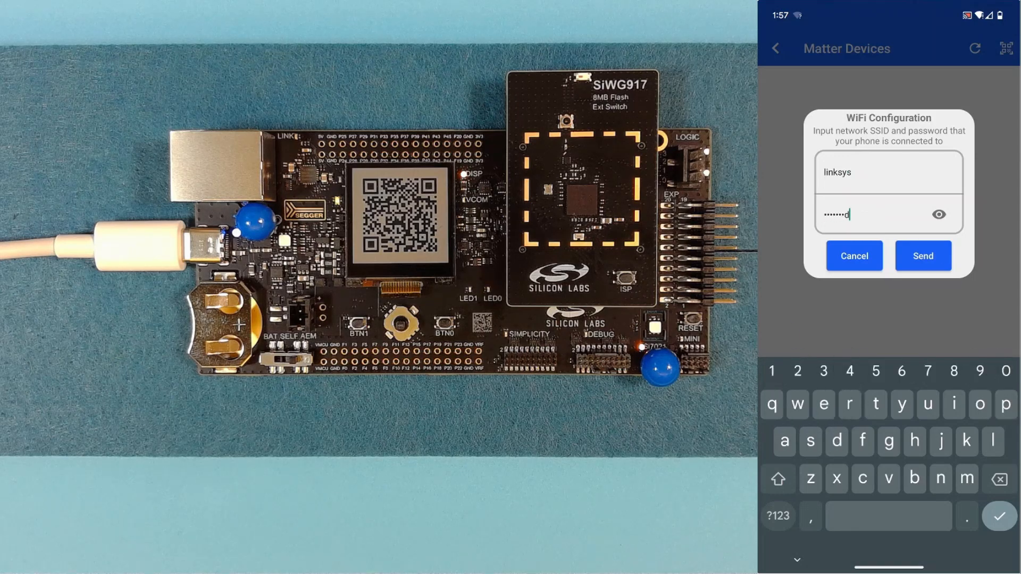
left_click(922, 255)
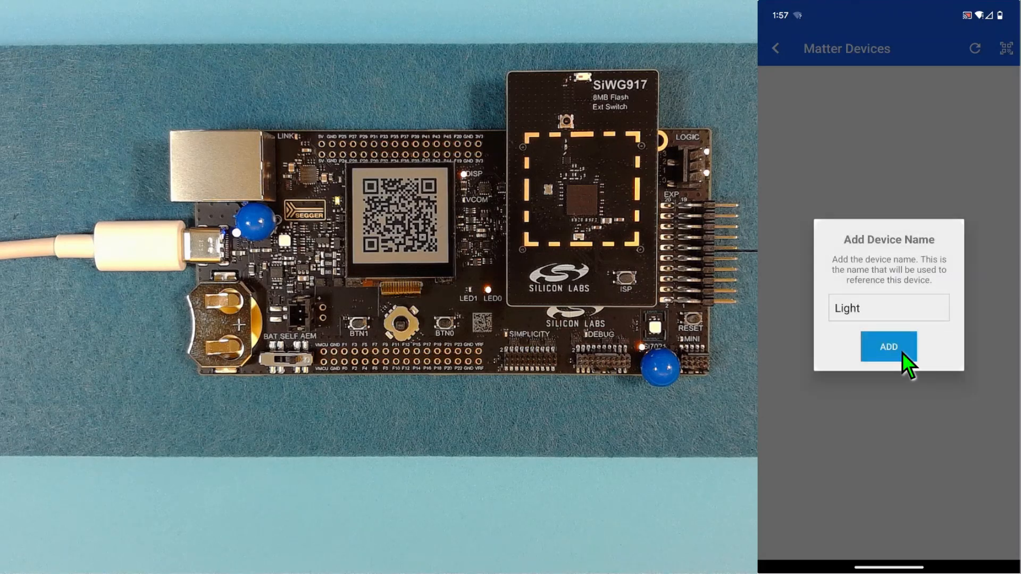
Step: Keep the device name 'Light' and add it to show its On Off controls
left_click(887, 347)
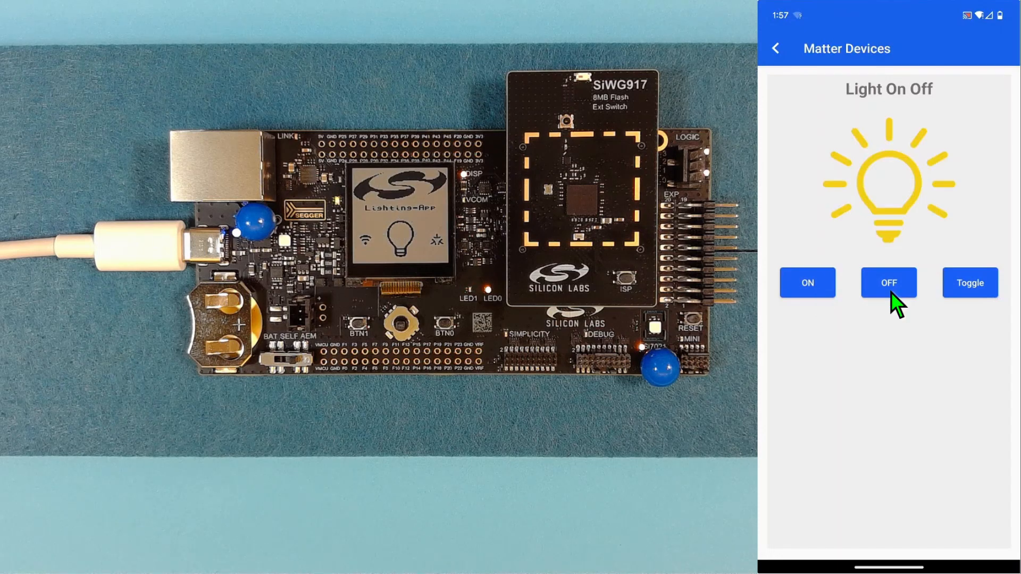